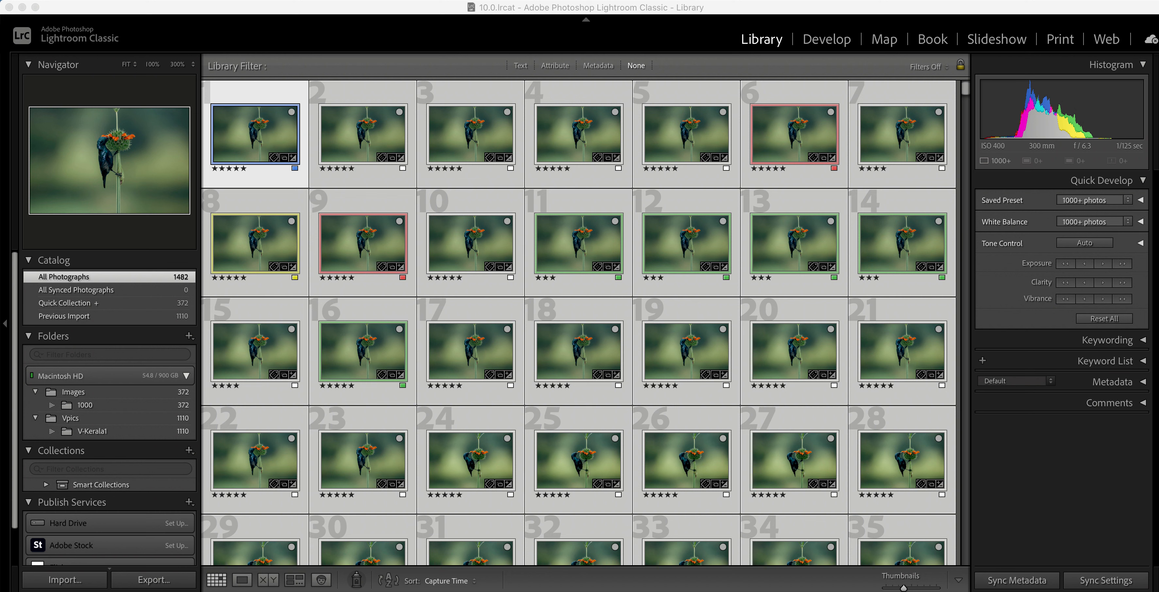
mouse_move(598, 471)
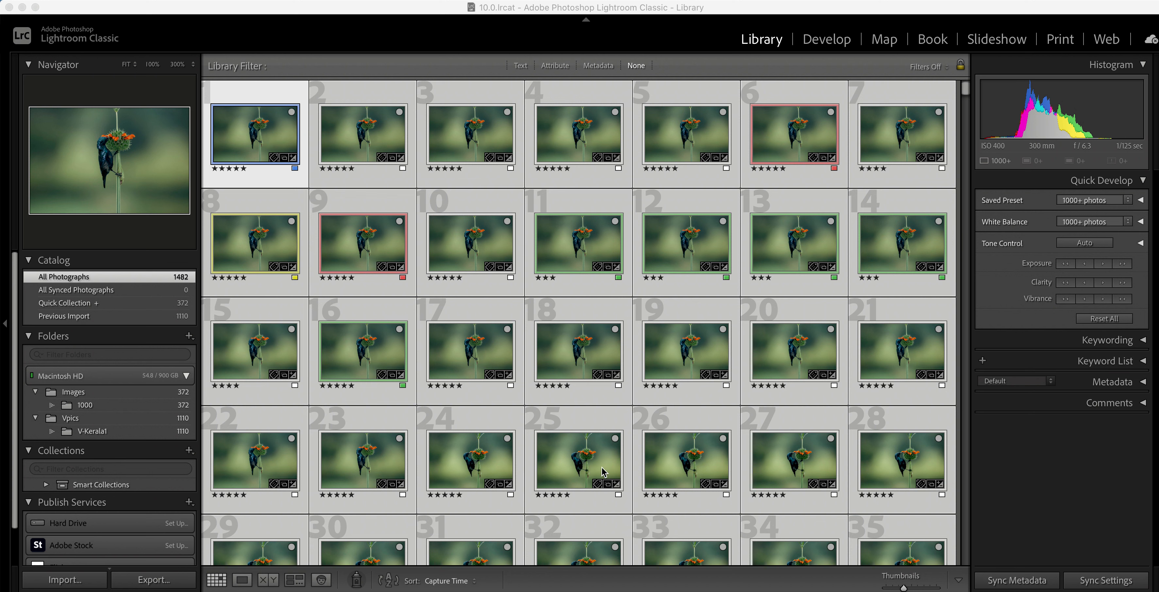
mouse_move(1096, 203)
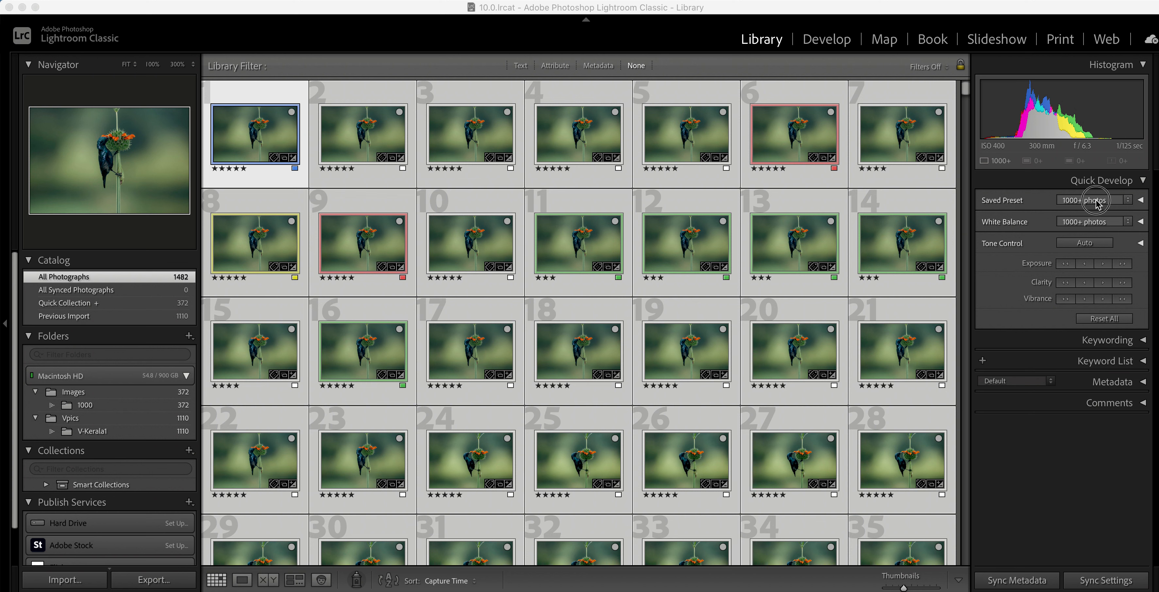
- Apply the Auto+ Retro AR03 saved preset in Quick Develop and filter Folders by 'im'
click(1095, 200)
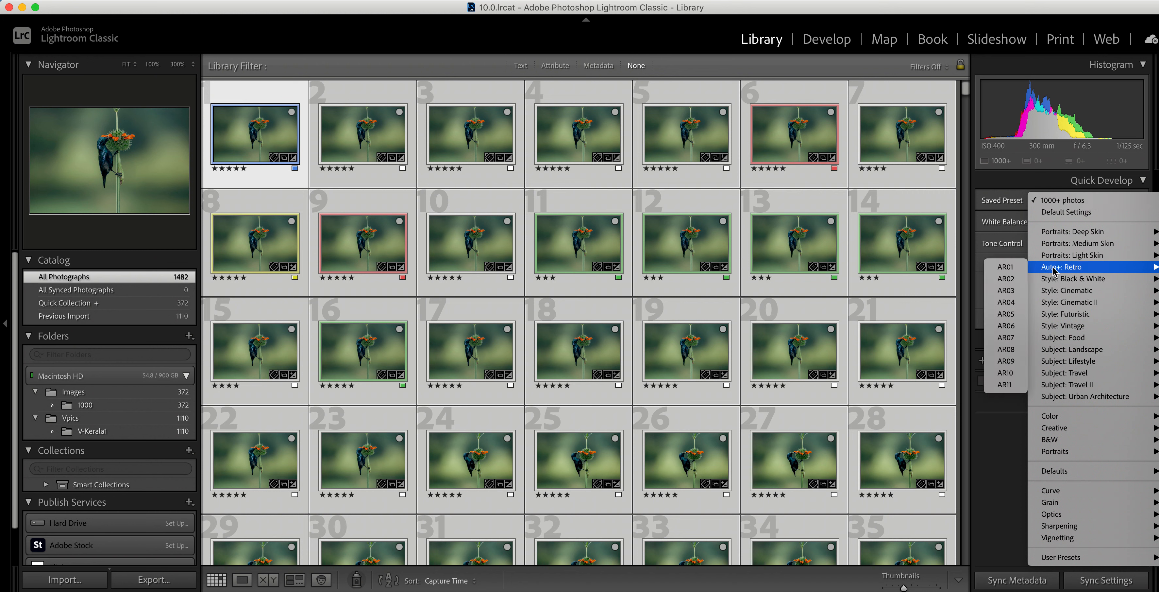
click(1006, 291)
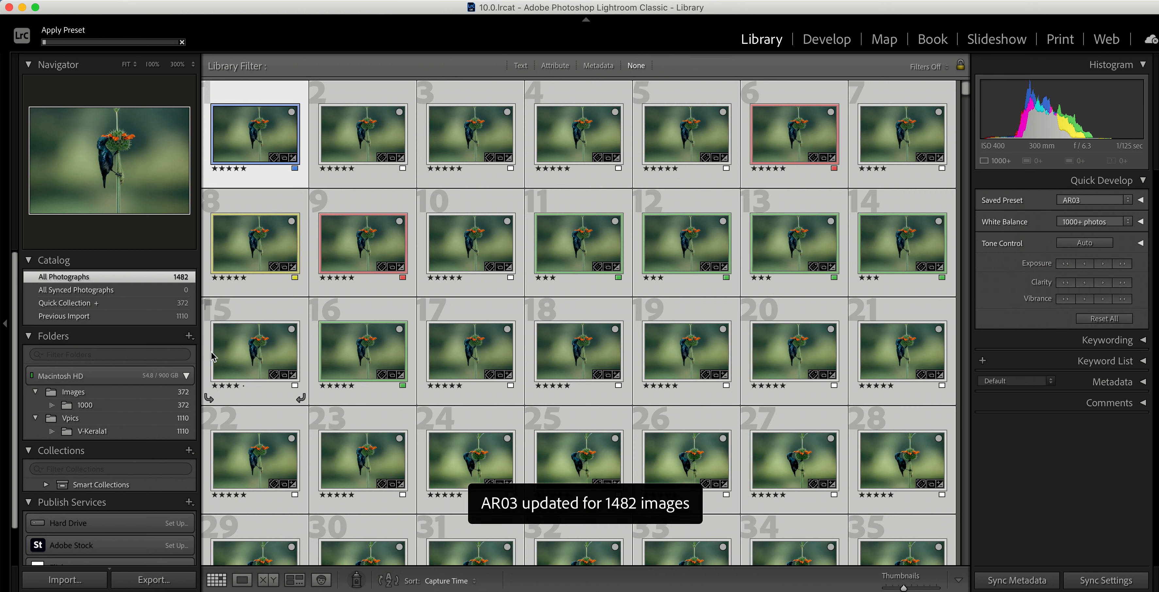
text(images)
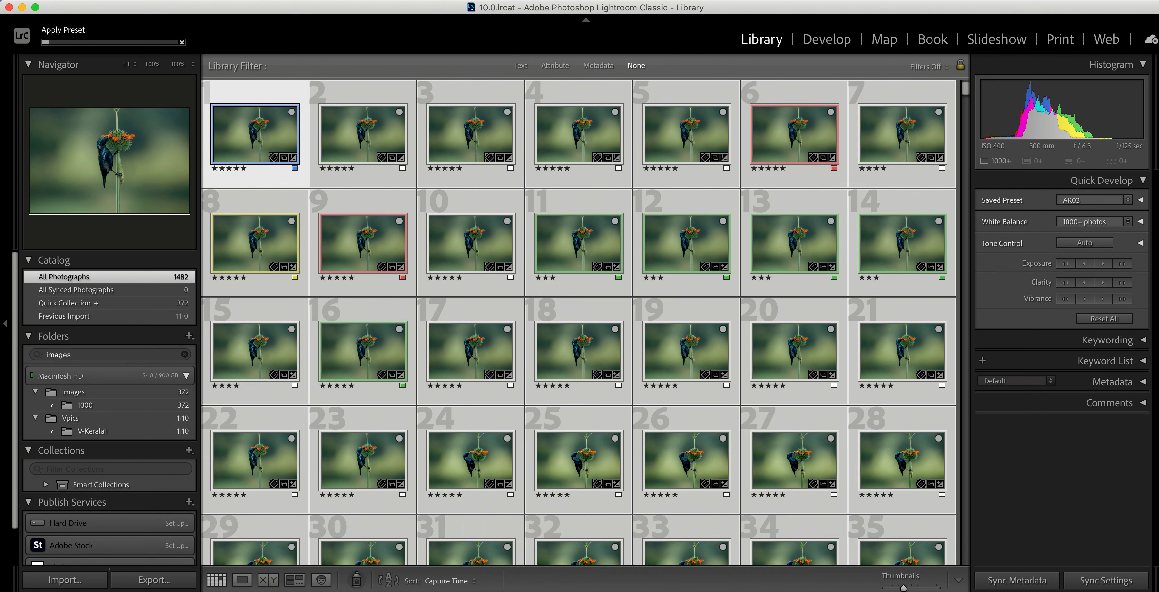
- Show the Metadata filter columns (Date, Camera, Lens, Label) in the Library Filter bar
click(598, 66)
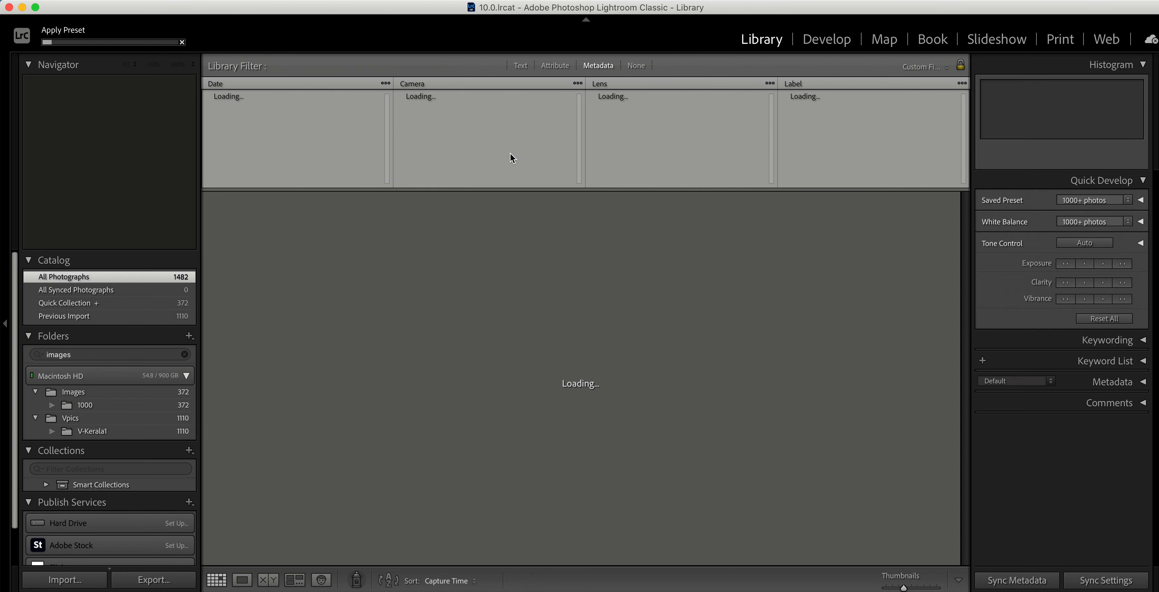
mouse_move(327, 221)
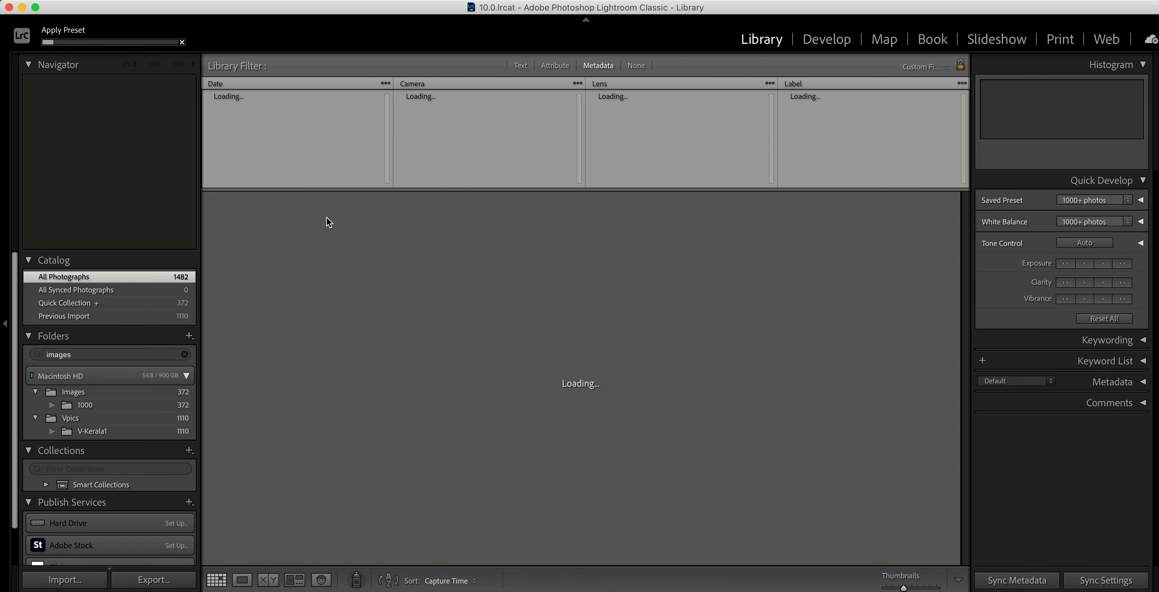
mouse_move(32, 49)
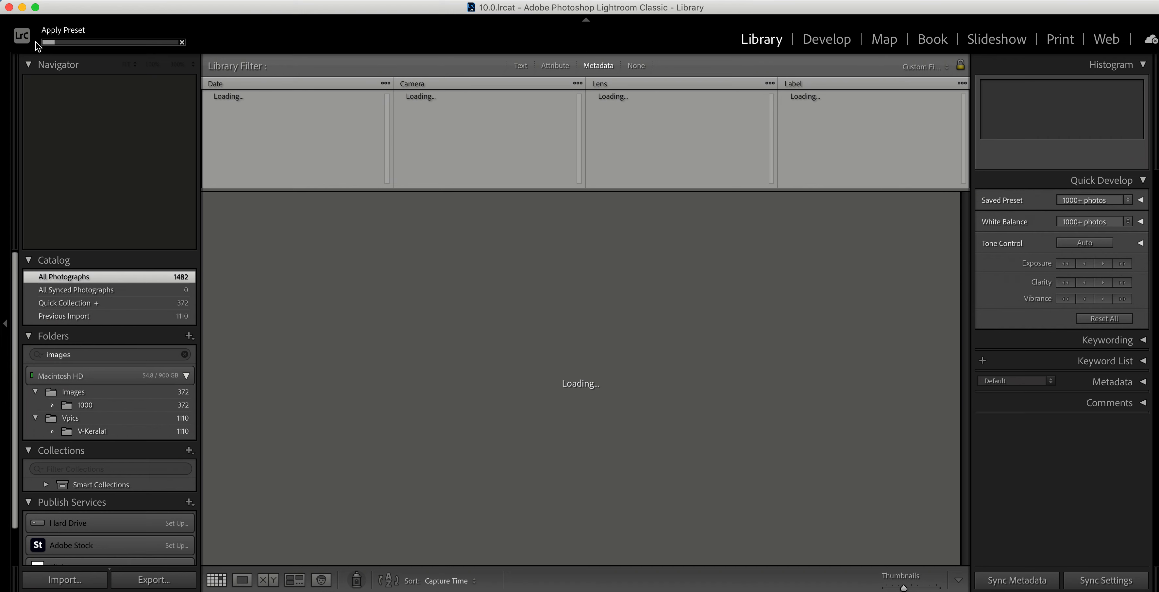
mouse_move(68, 55)
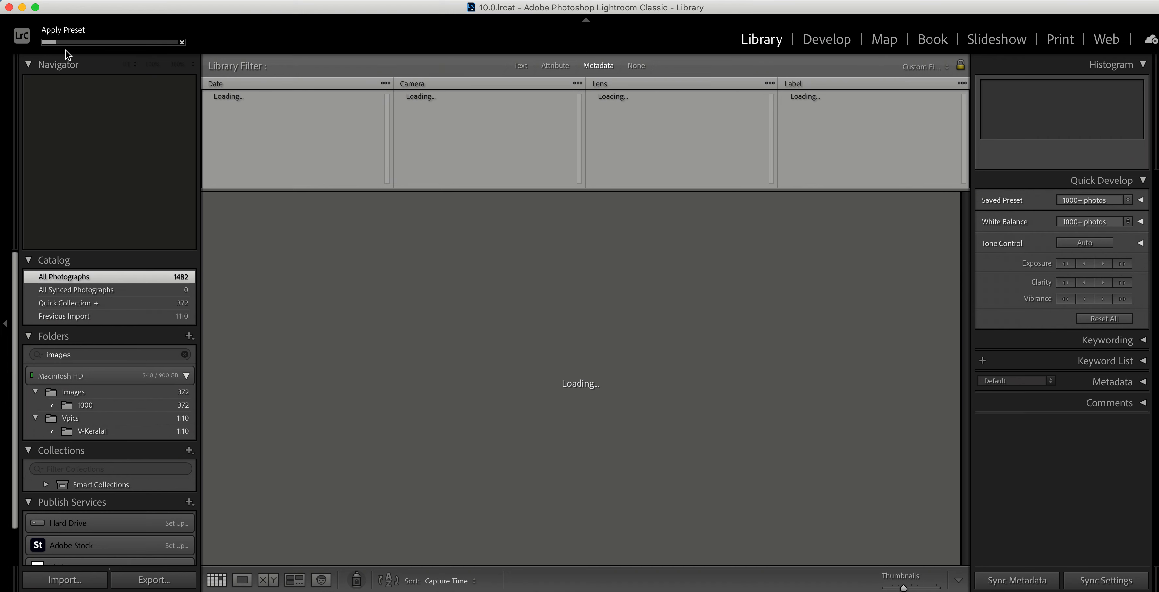
mouse_move(136, 422)
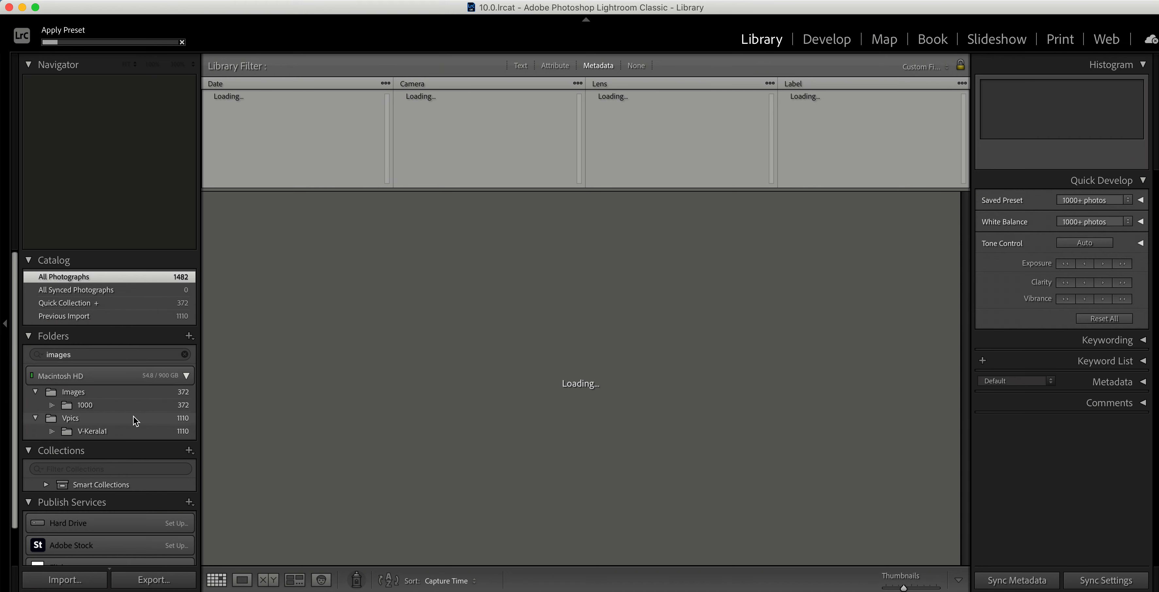
- Switch the Catalog source between Previous Import and All Photographs
click(64, 315)
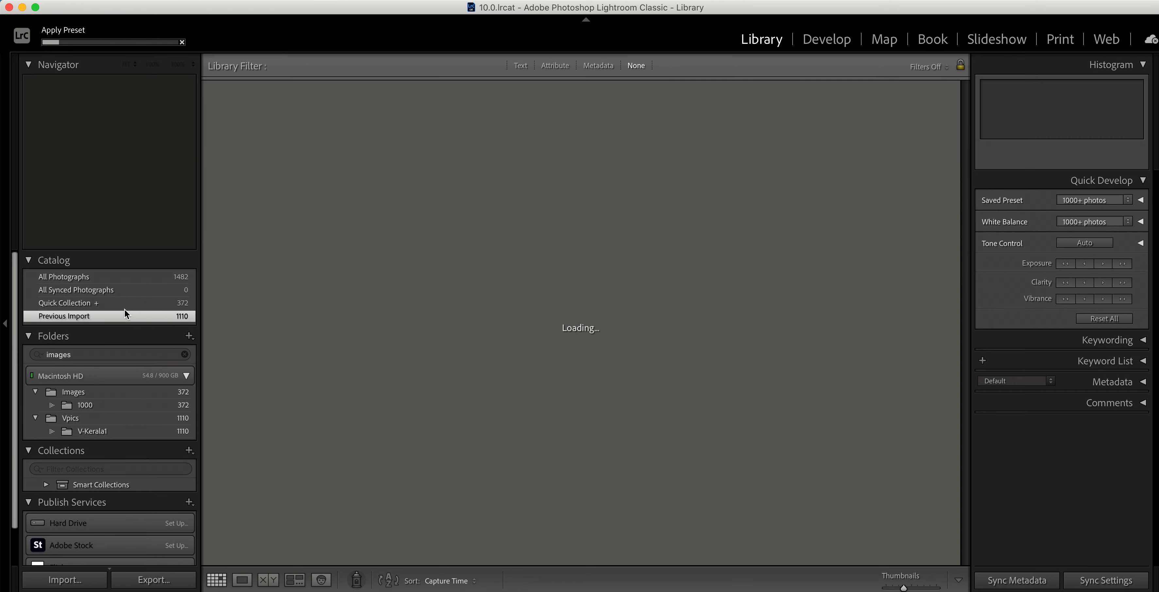
click(64, 276)
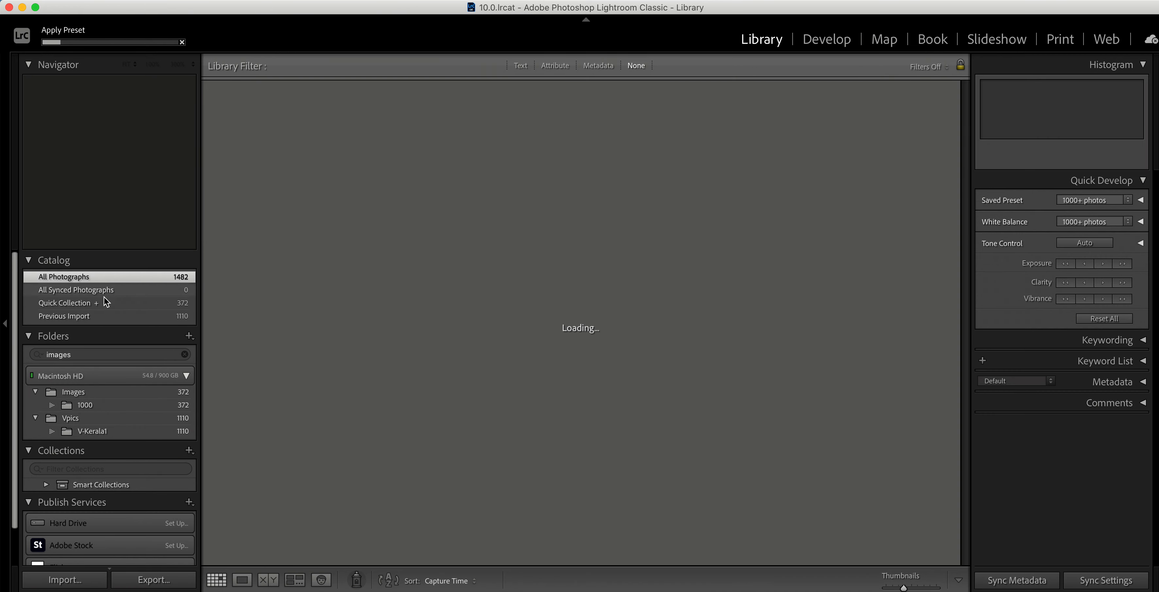
click(64, 316)
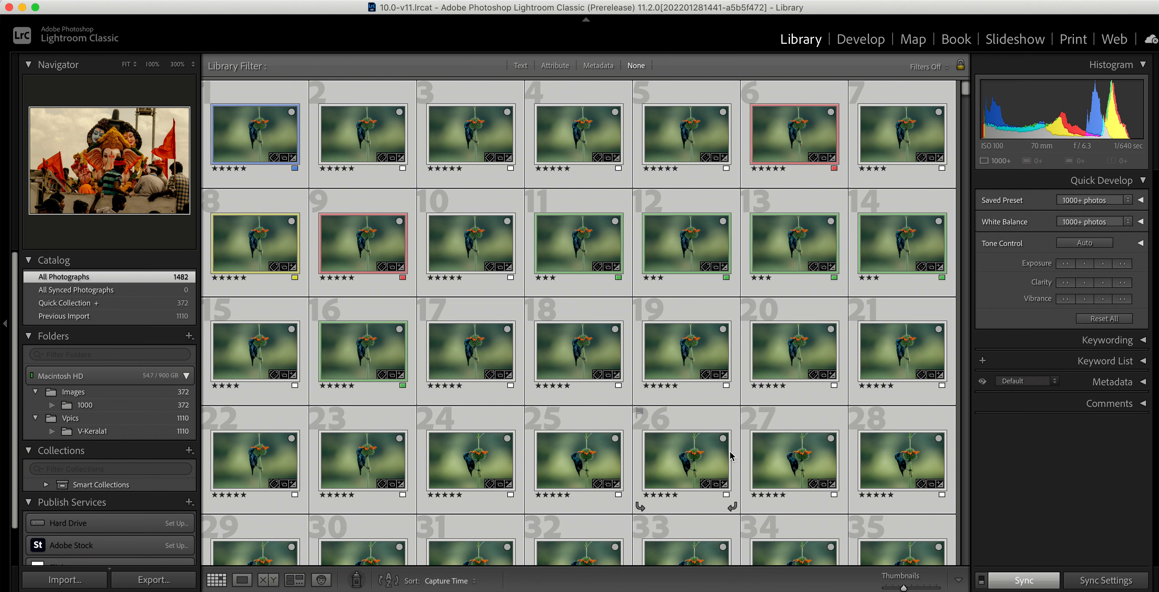
mouse_move(1038, 208)
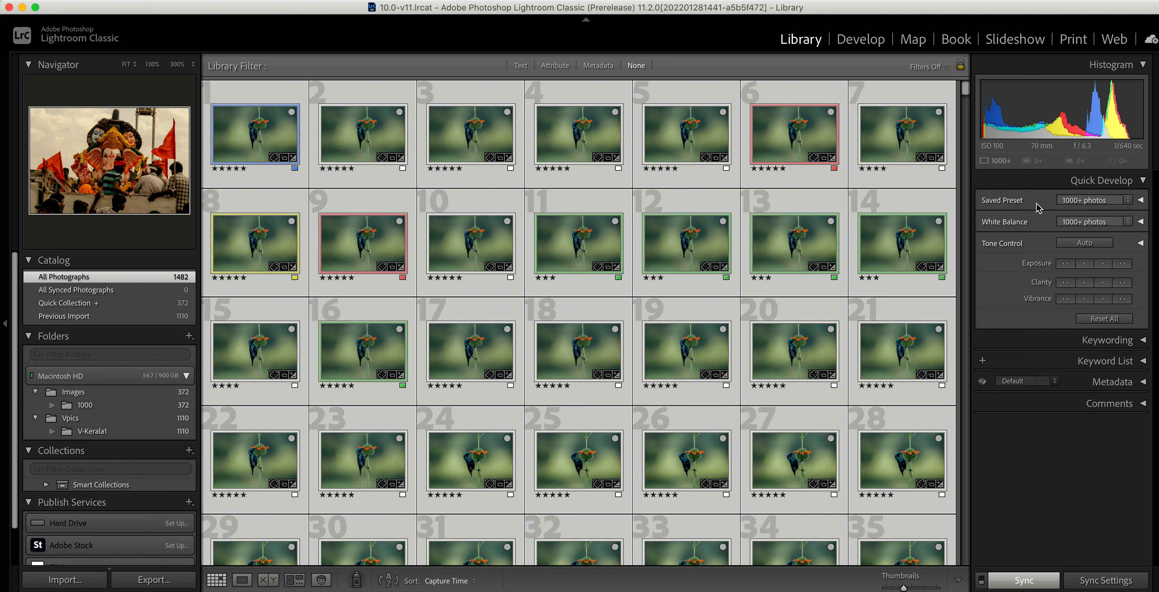
- Apply the Auto+ Retro AR03 saved preset to all photos via Quick Develop in the prerelease
click(1095, 200)
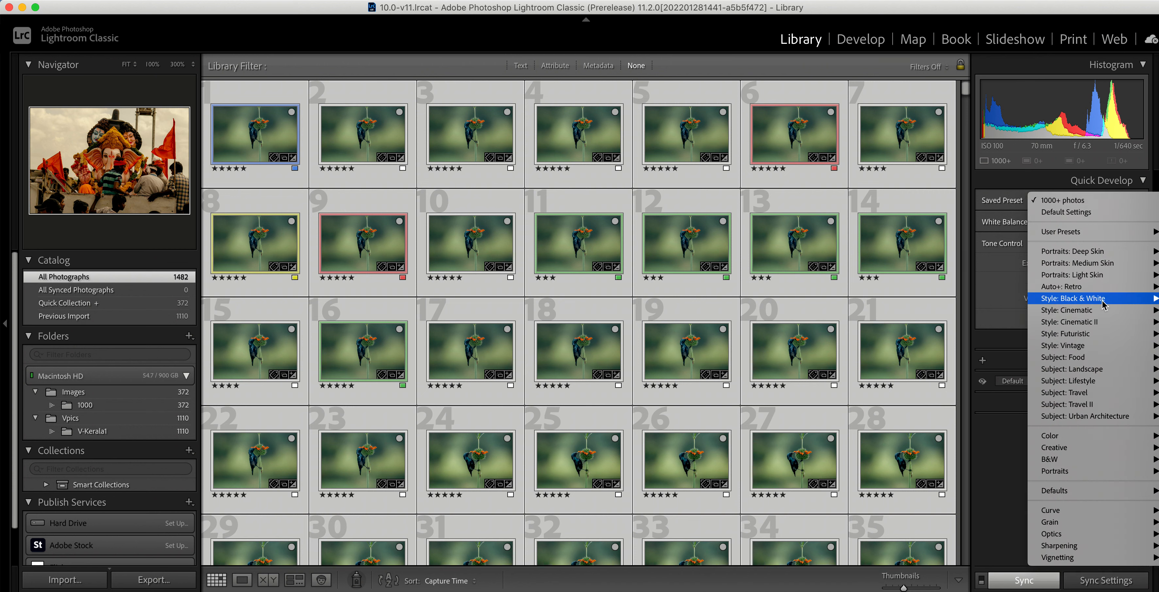
mouse_move(1028, 307)
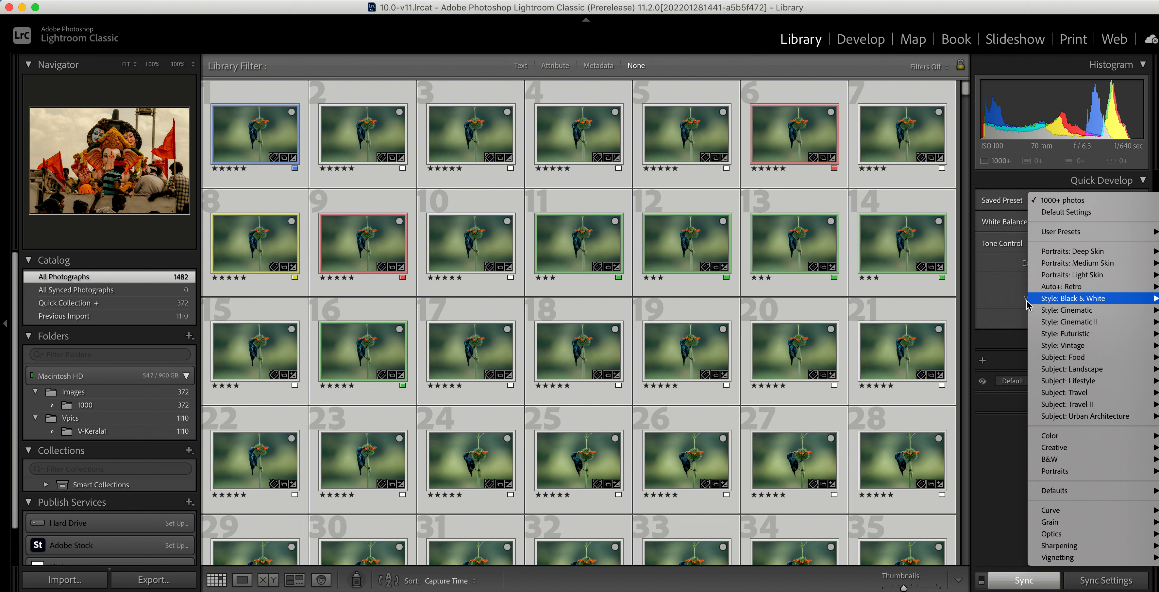
mouse_move(1095, 287)
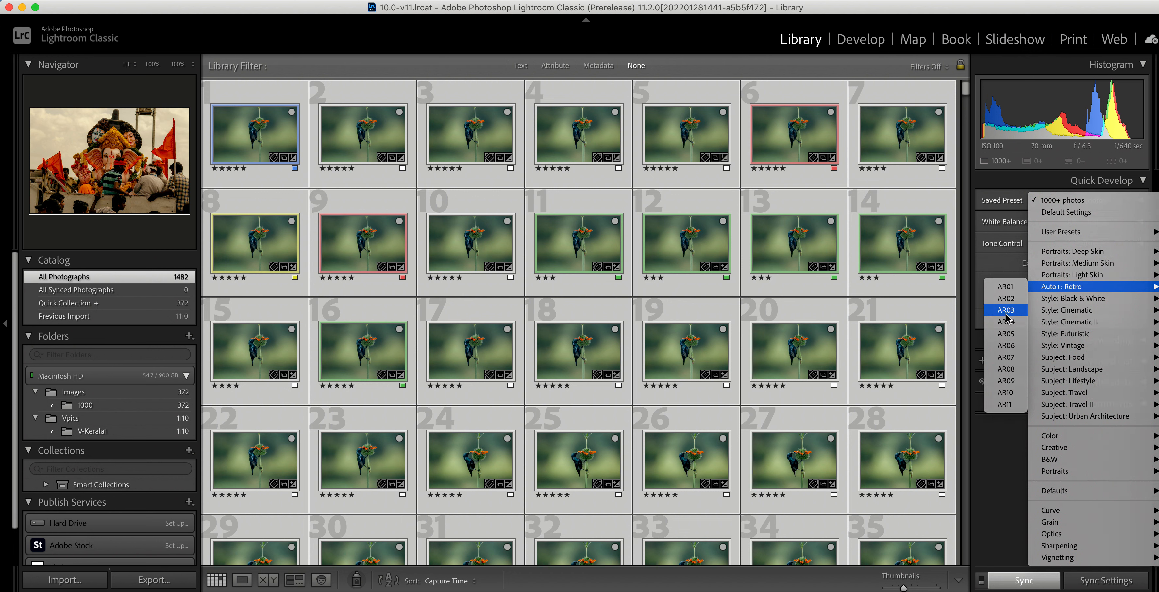
click(1006, 310)
text(images)
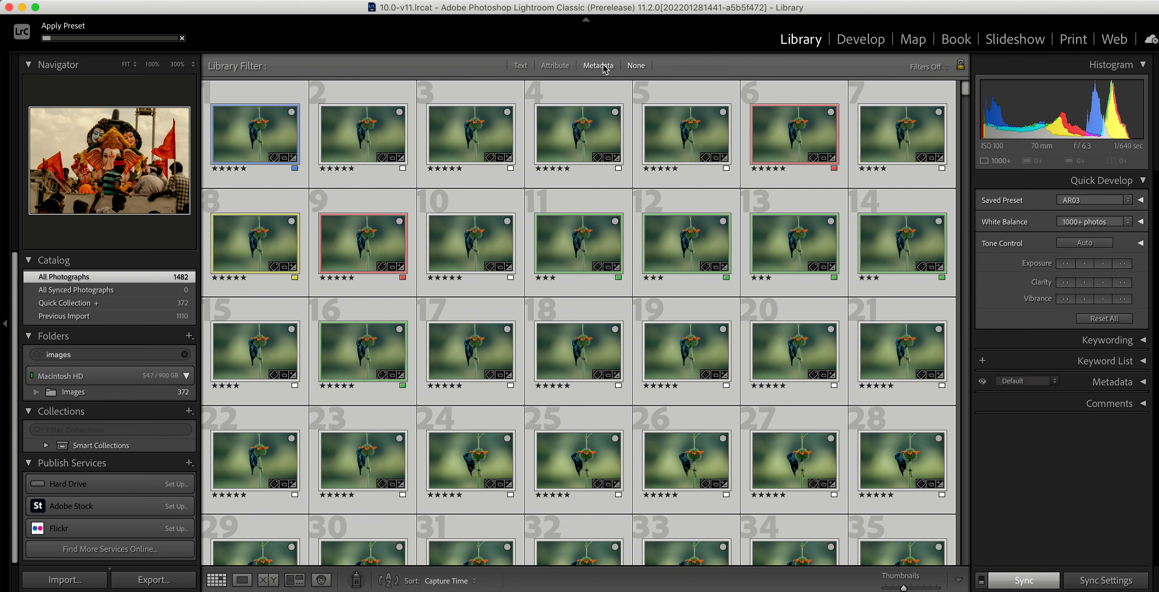
- Toggle the Metadata filter and show the 372-photo Quick Collection in the grid
click(599, 66)
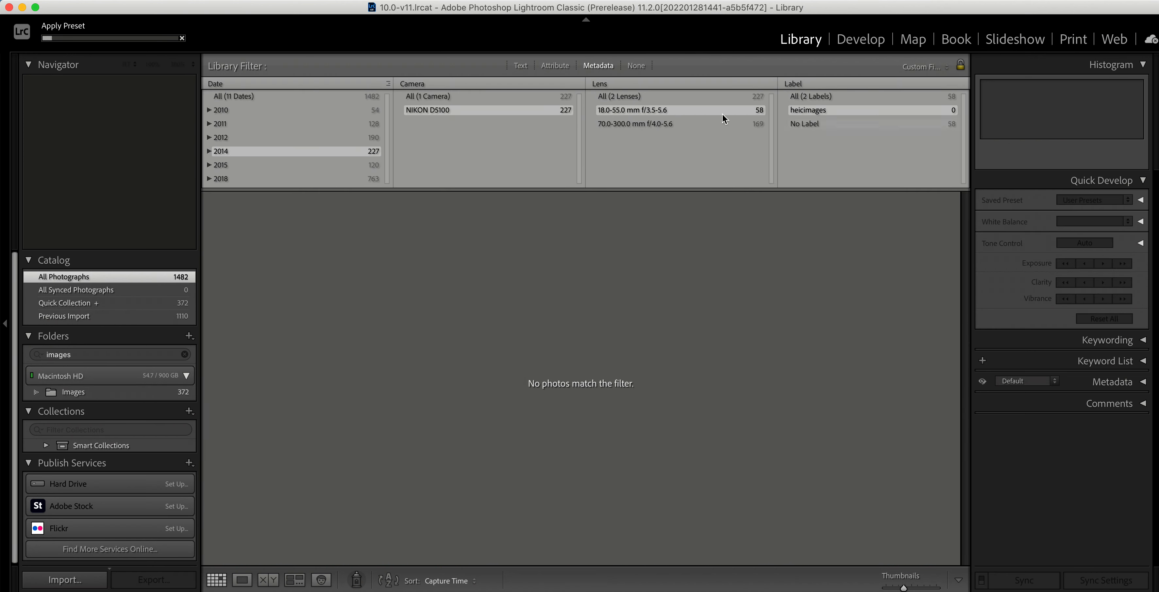
click(635, 123)
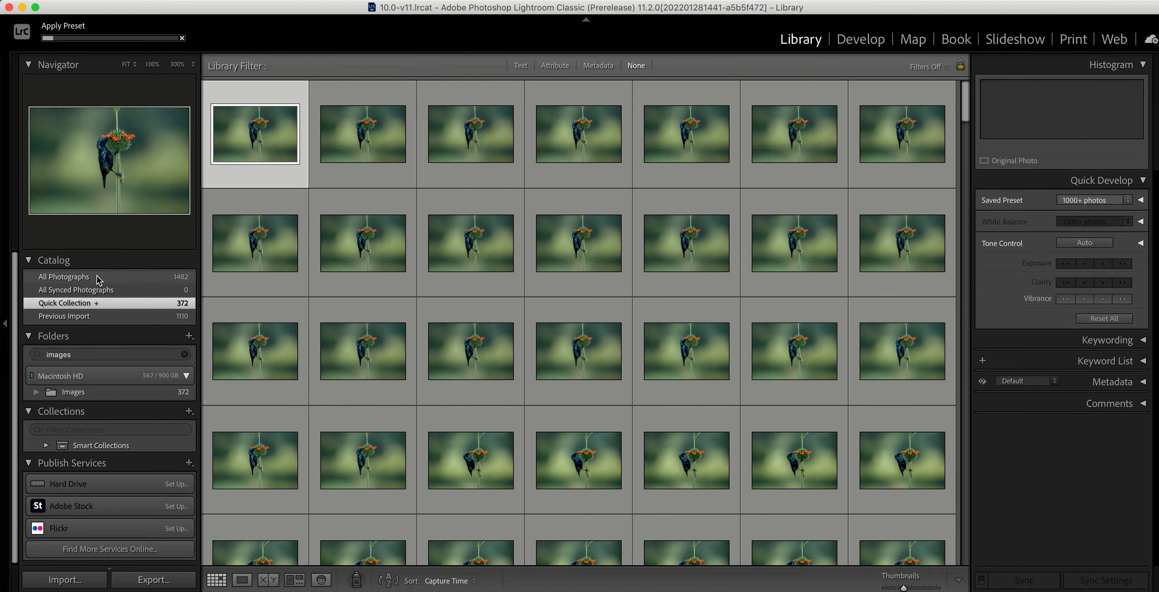
- Return to All Photographs via Previous Import and narrow it with the Metadata filter
click(64, 316)
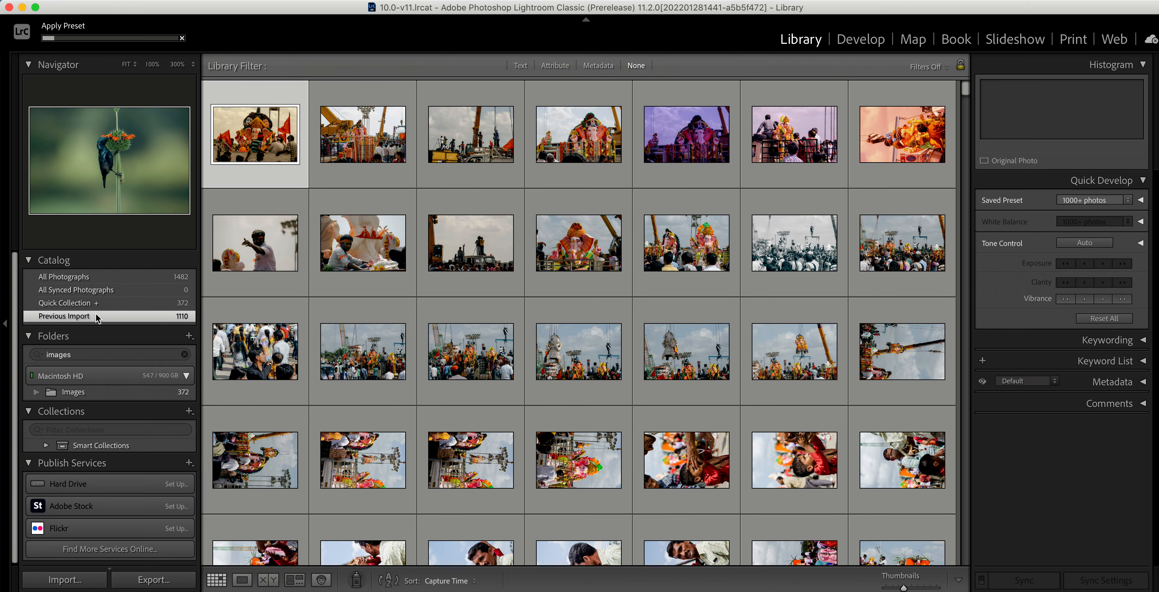
click(64, 277)
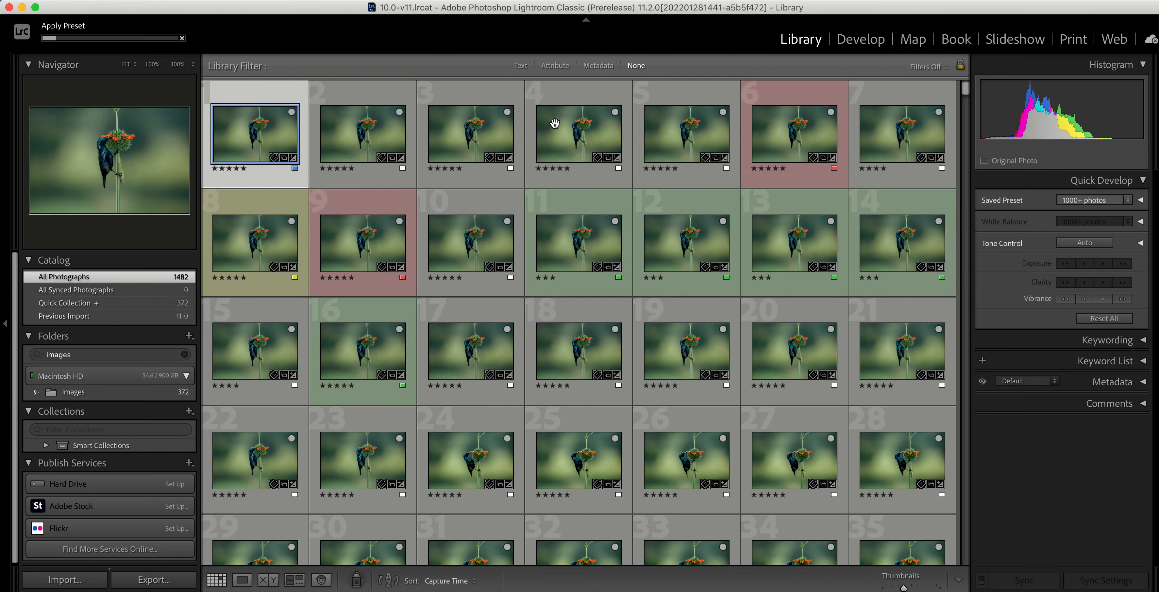
click(599, 65)
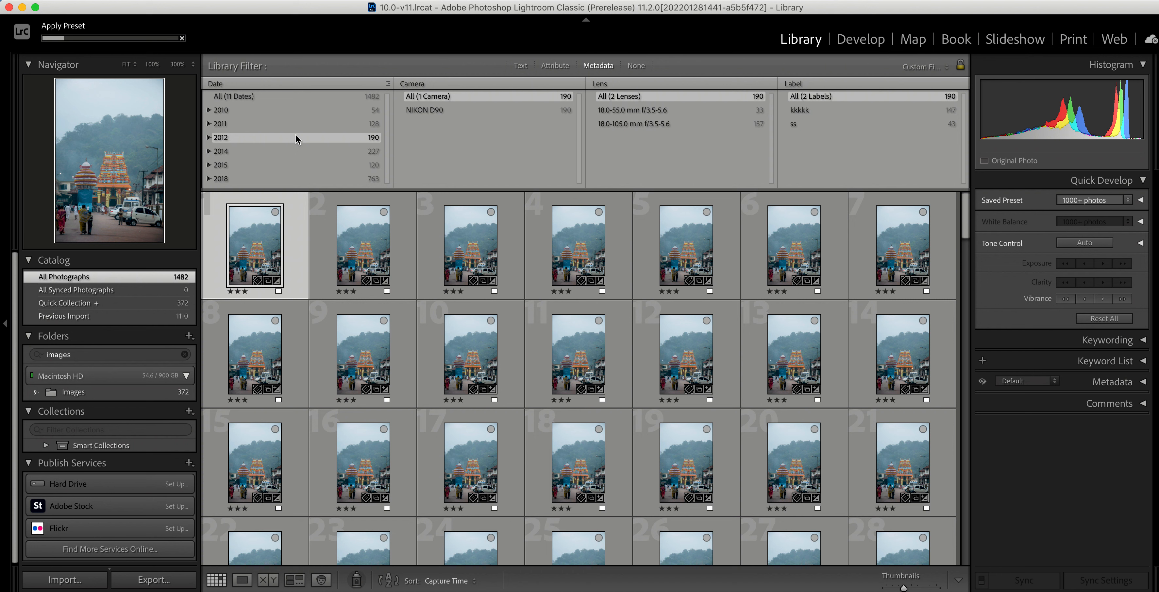
mouse_move(395, 254)
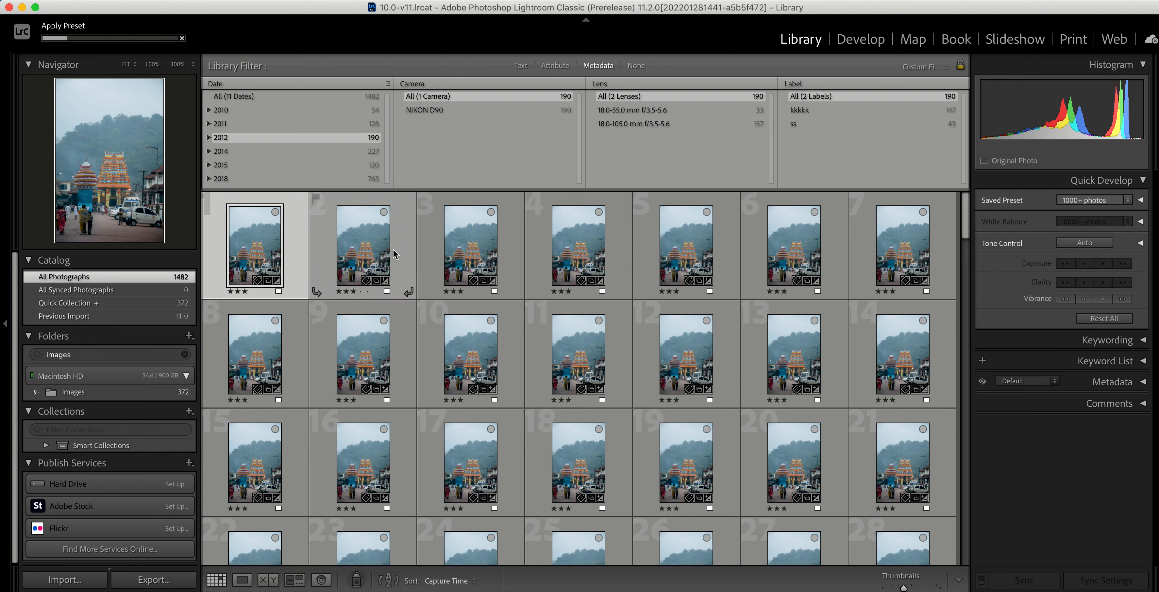